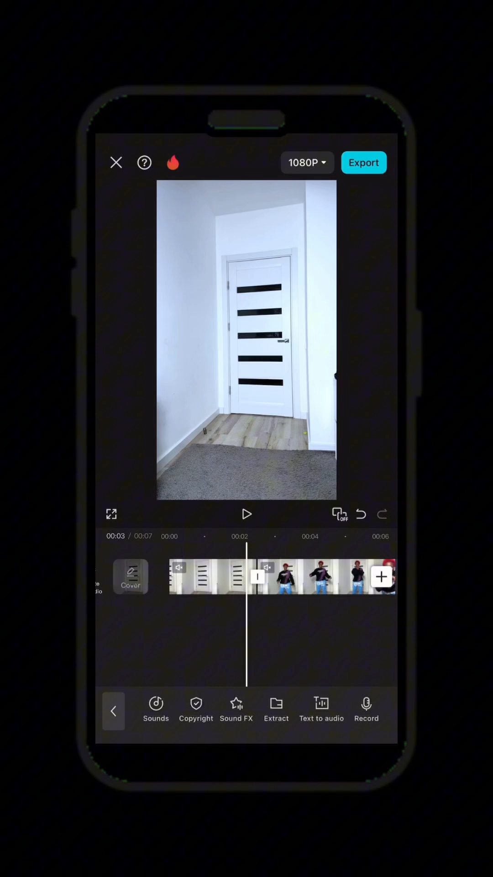
# Add the dancer screenshot from Photos as an overlay layer above the main clip
pyautogui.click(114, 711)
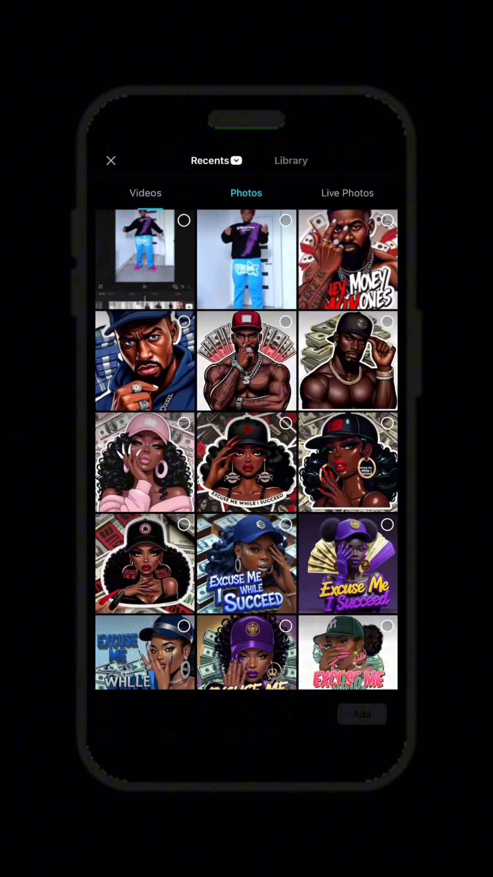
pyautogui.click(246, 259)
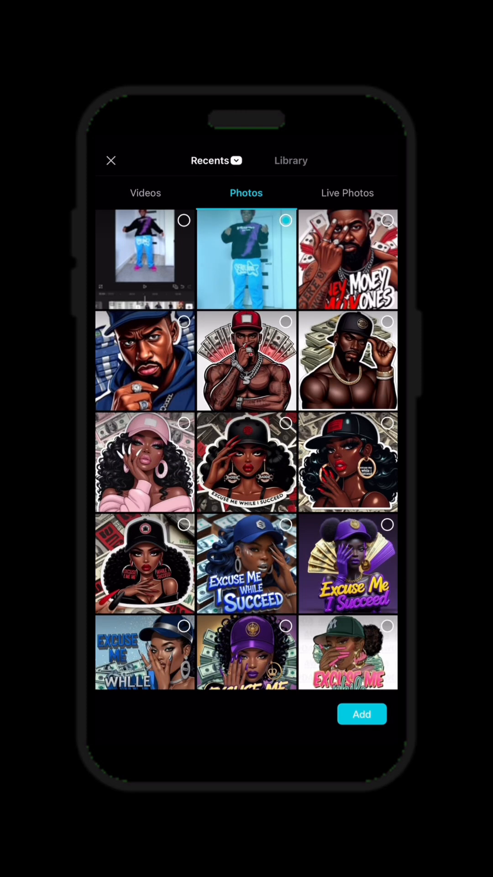
pyautogui.click(362, 714)
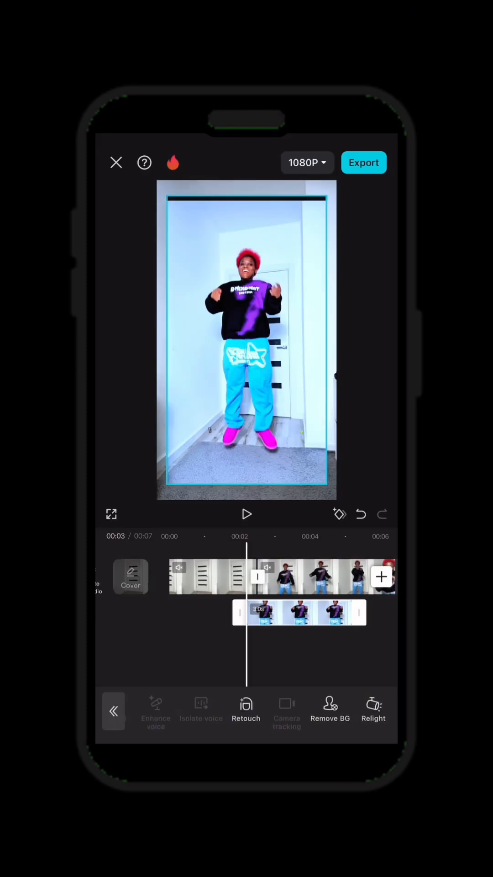
# Auto-remove the background from the dancer screenshot overlay
pyautogui.click(329, 710)
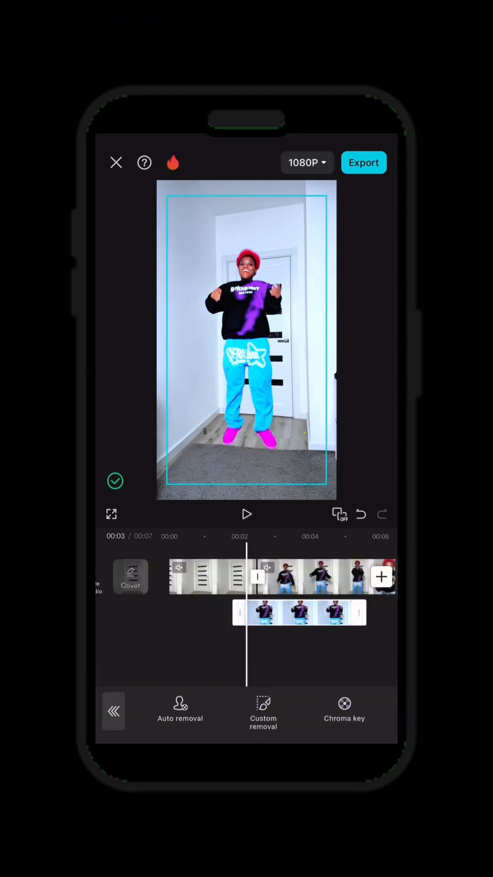
pyautogui.click(116, 481)
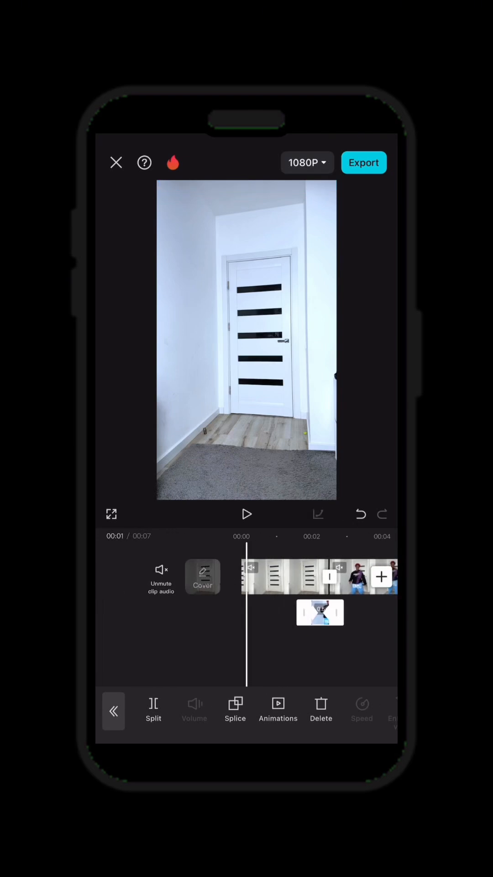
# Close the overlay's editing tools to return to the main toolbar
pyautogui.click(245, 514)
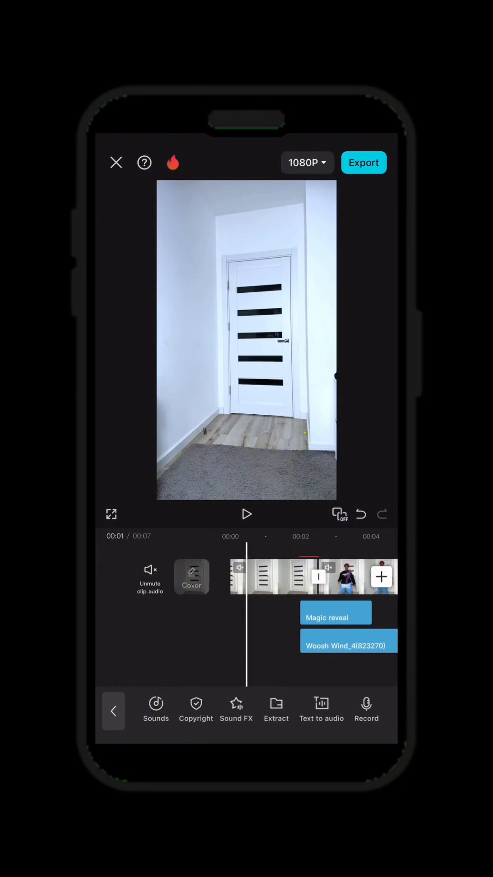
pyautogui.click(246, 514)
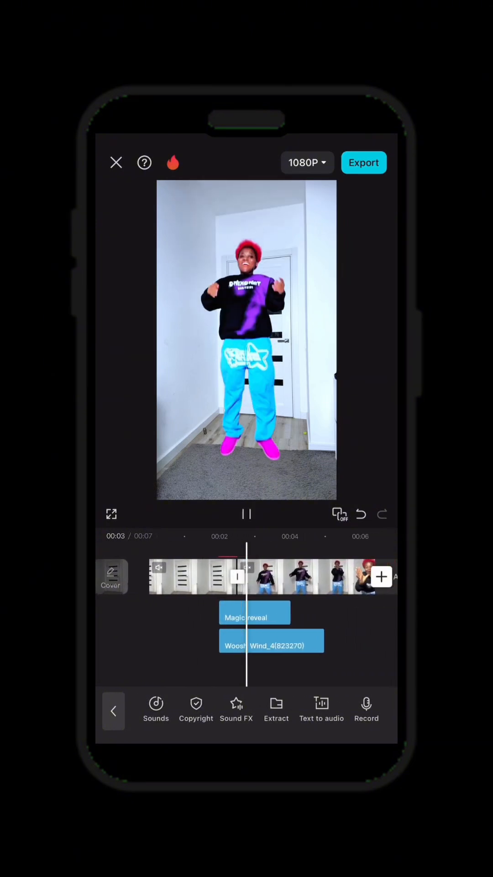
pyautogui.click(247, 515)
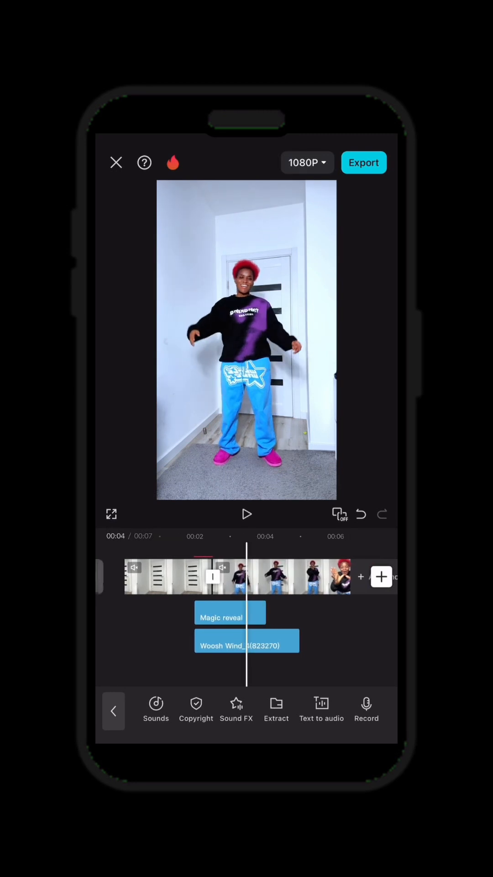